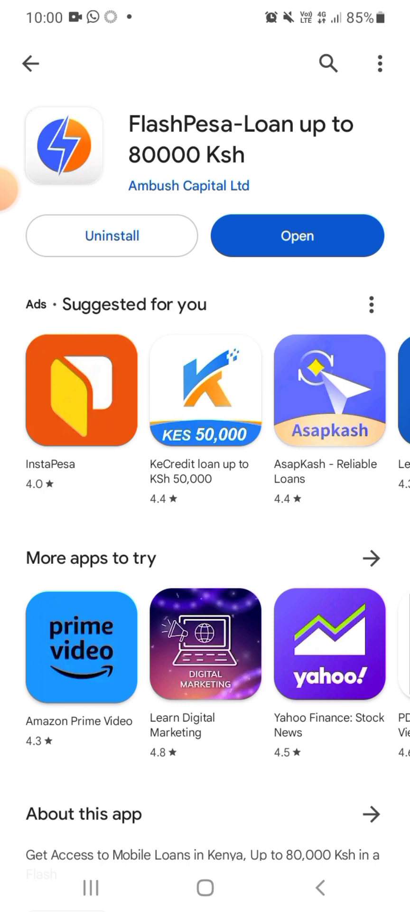
# Launch the installed FlashPesa app from its Play Store page.
pyautogui.click(298, 236)
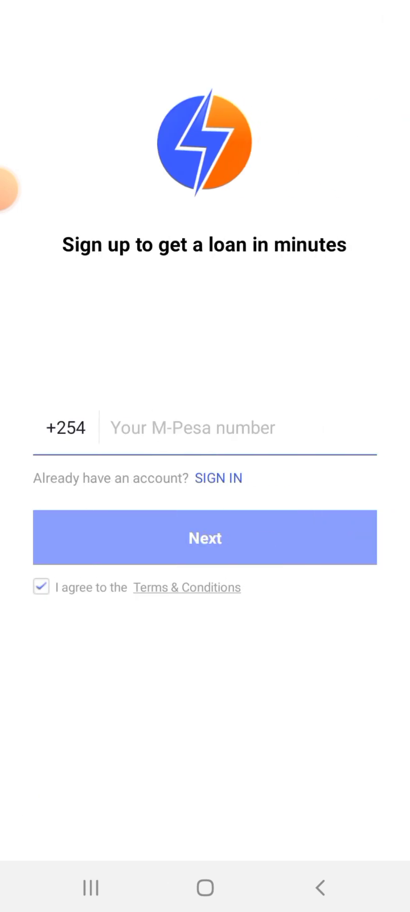
# Enter the M-Pesa phone number to begin sign-up.
pyautogui.click(204, 537)
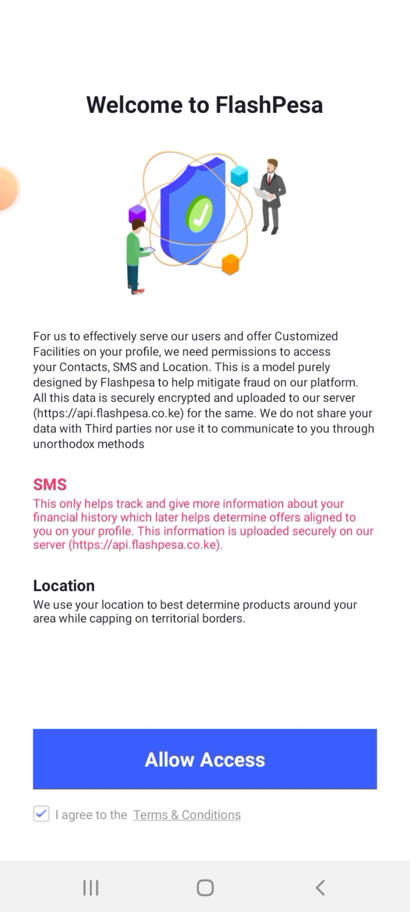
# Grant FlashPesa data access plus phone-call and SMS permissions.
pyautogui.click(205, 759)
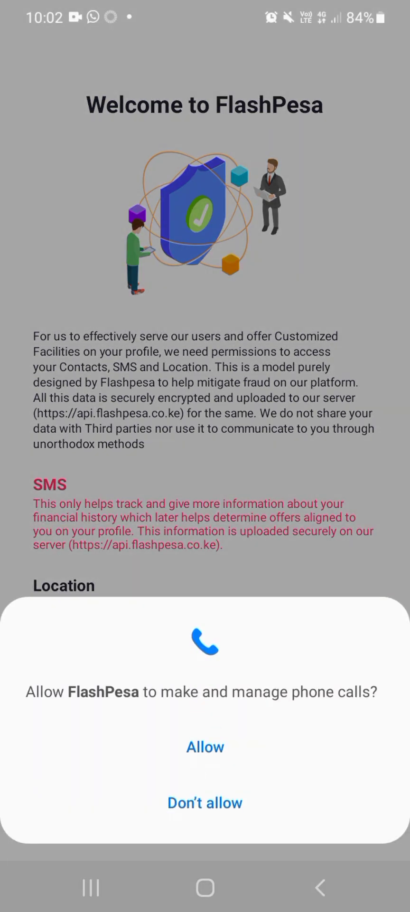
pyautogui.click(204, 747)
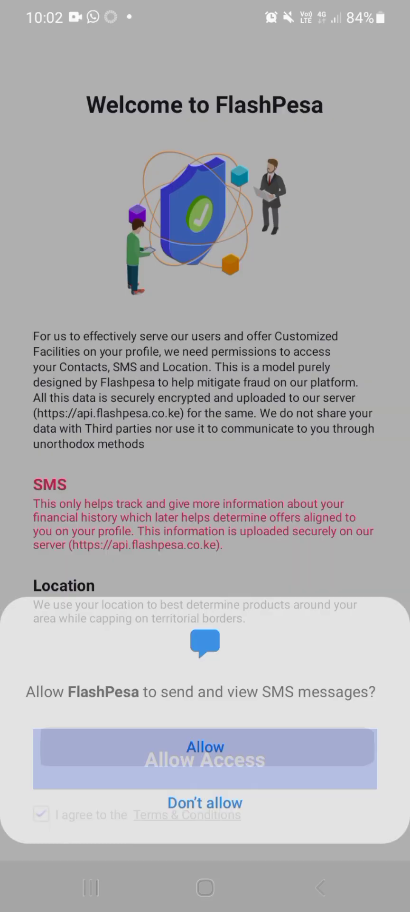
pyautogui.click(204, 748)
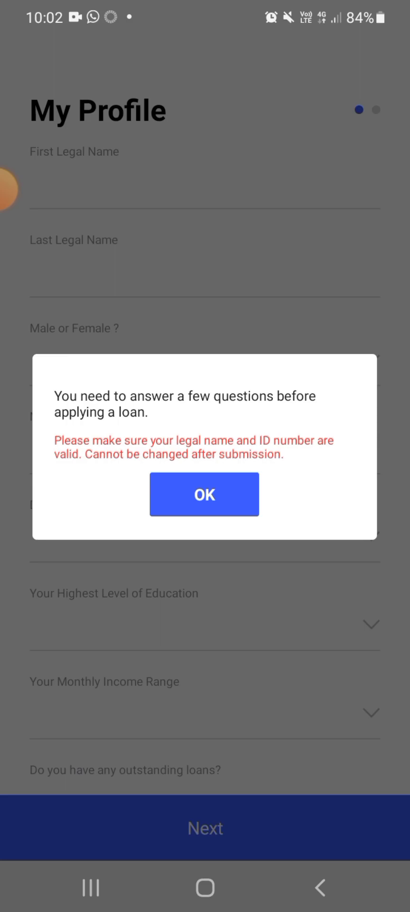
# Fill the My Profile form with legal names, Female gender and national ID number.
pyautogui.click(204, 494)
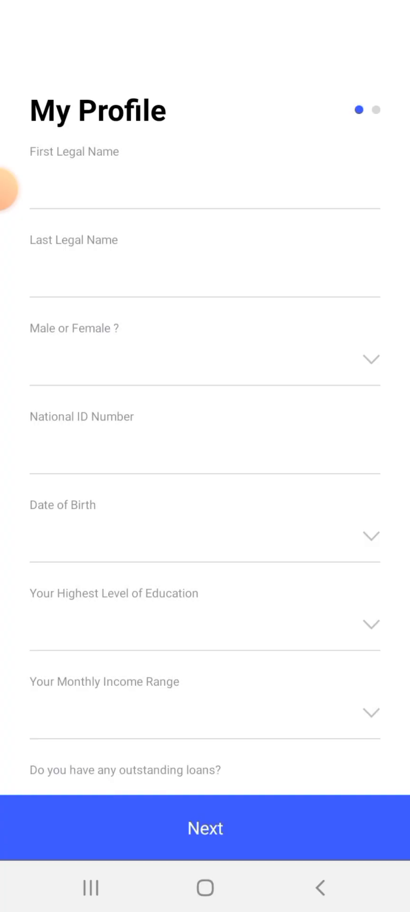
pyautogui.click(204, 192)
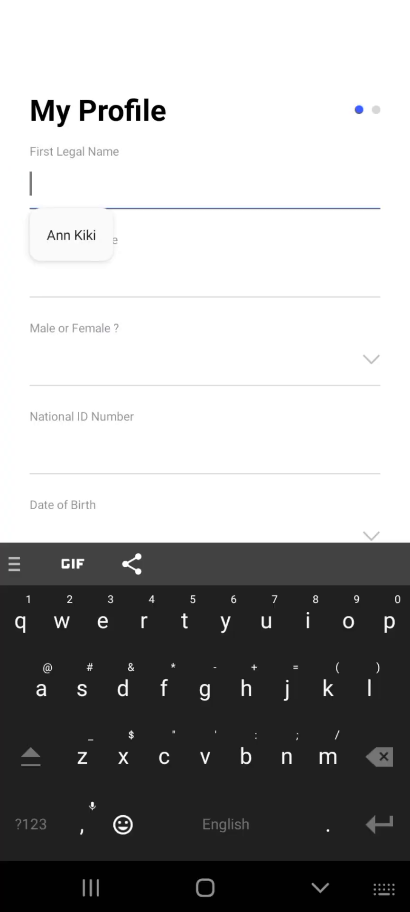
pyautogui.click(71, 235)
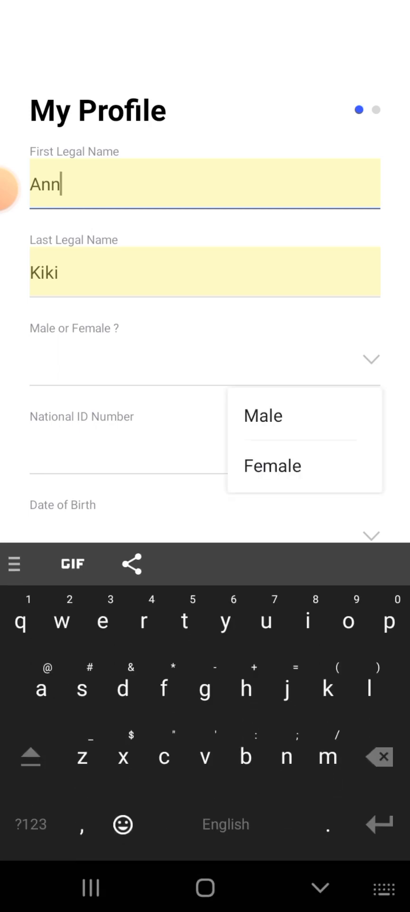
pyautogui.click(272, 466)
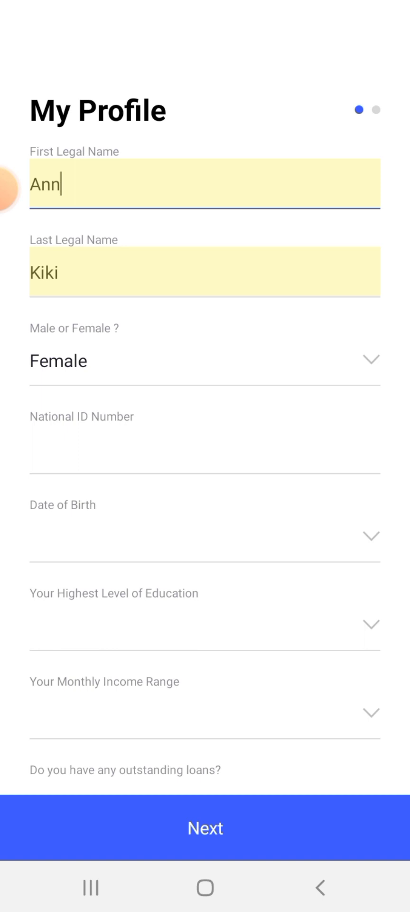
pyautogui.click(204, 454)
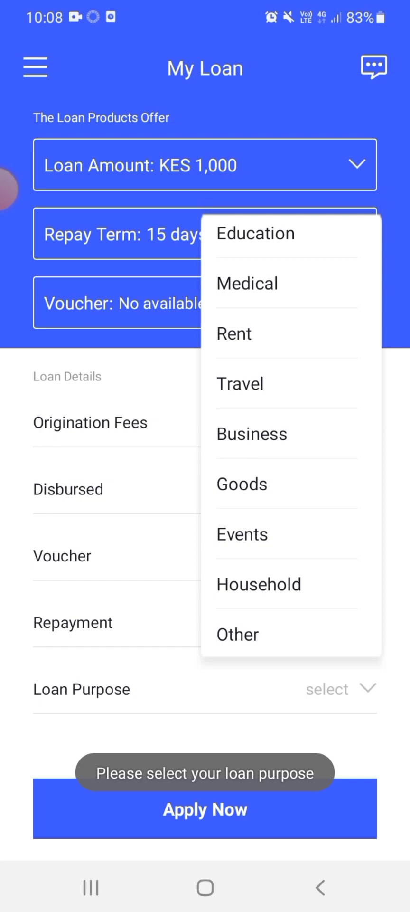
# Apply for the KES 1,000 loan with Household purpose and confirm submission.
pyautogui.click(259, 584)
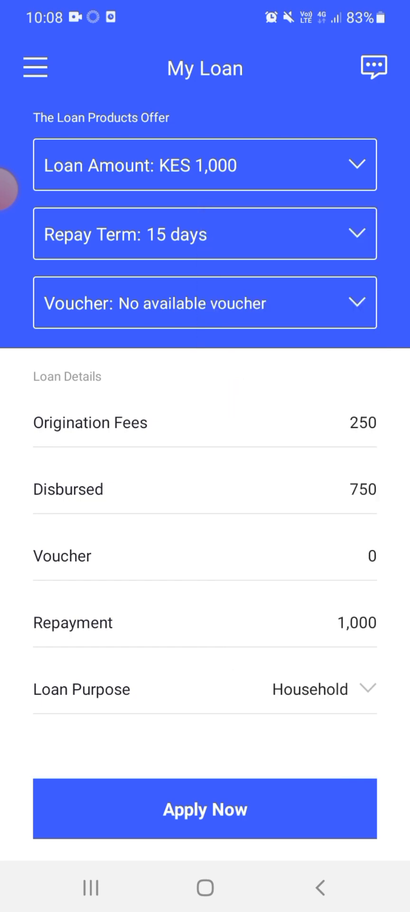
pyautogui.click(204, 808)
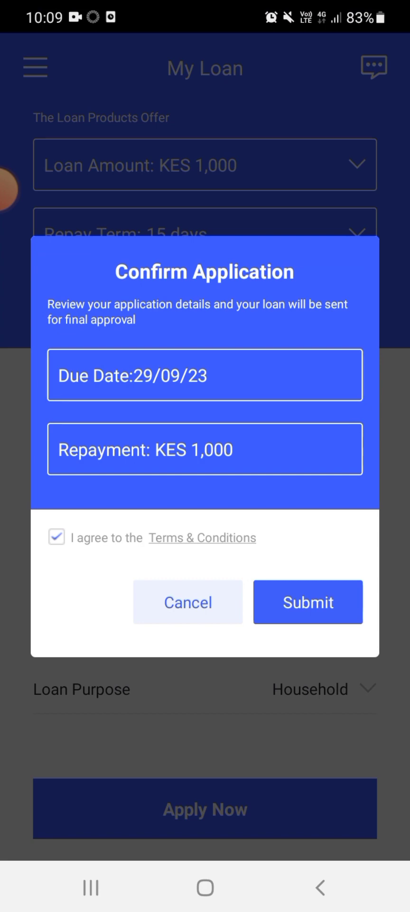
pyautogui.click(308, 602)
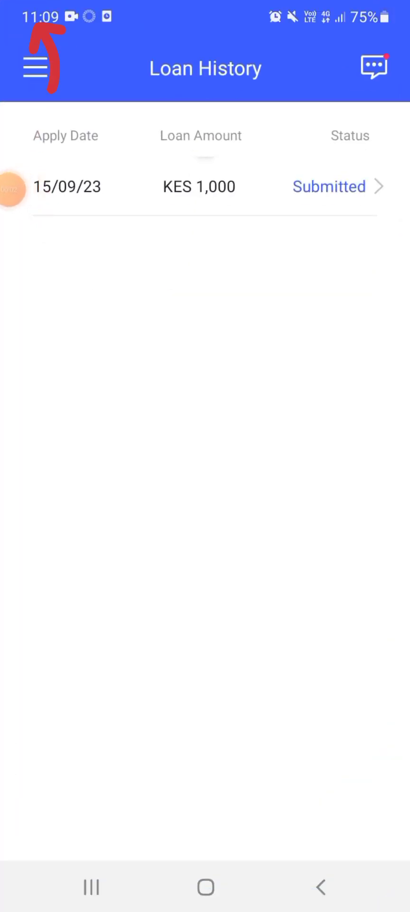
# Check My Loan, then Loan History, and view the Declined entry's reasons.
pyautogui.click(36, 68)
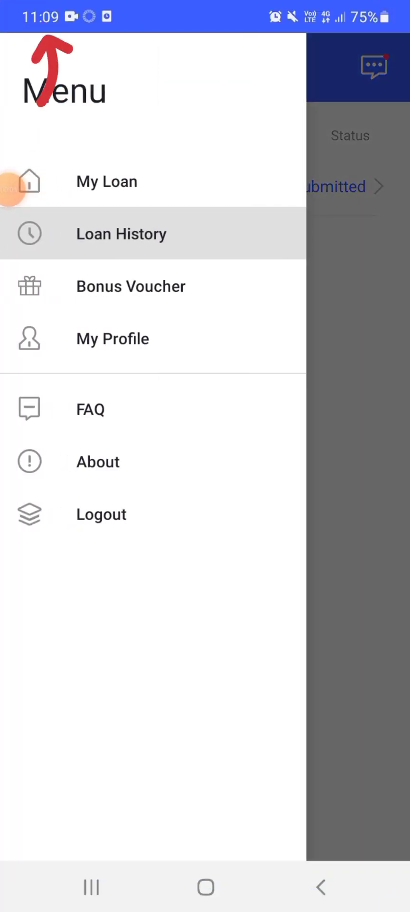
pyautogui.click(107, 182)
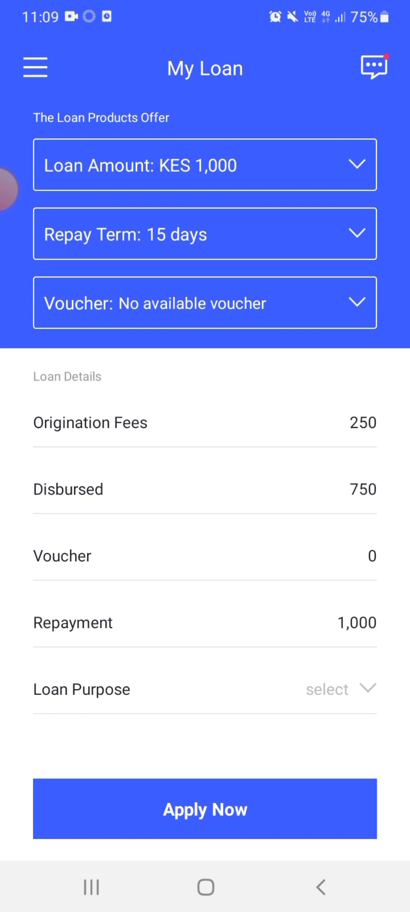
pyautogui.click(34, 66)
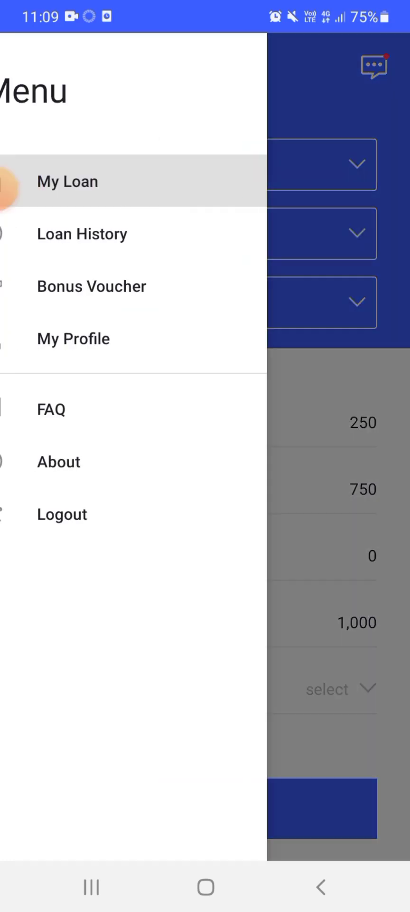
pyautogui.click(82, 233)
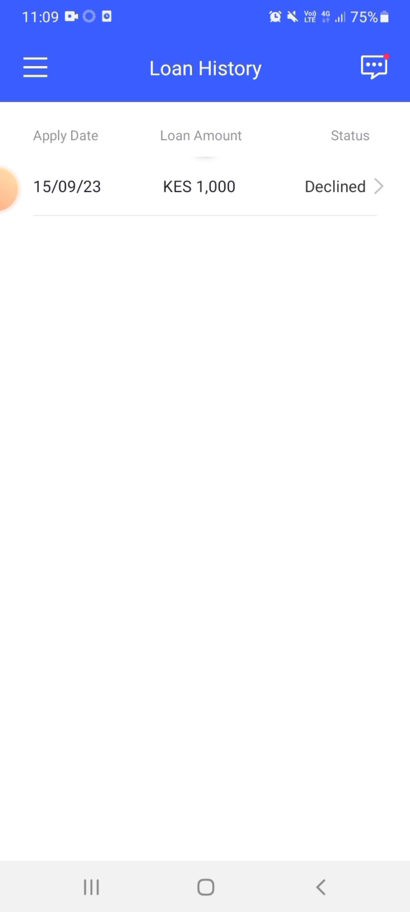
pyautogui.click(205, 187)
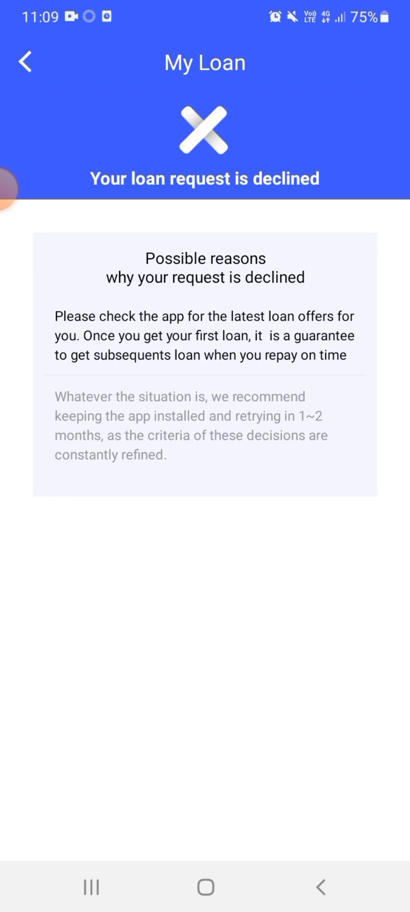